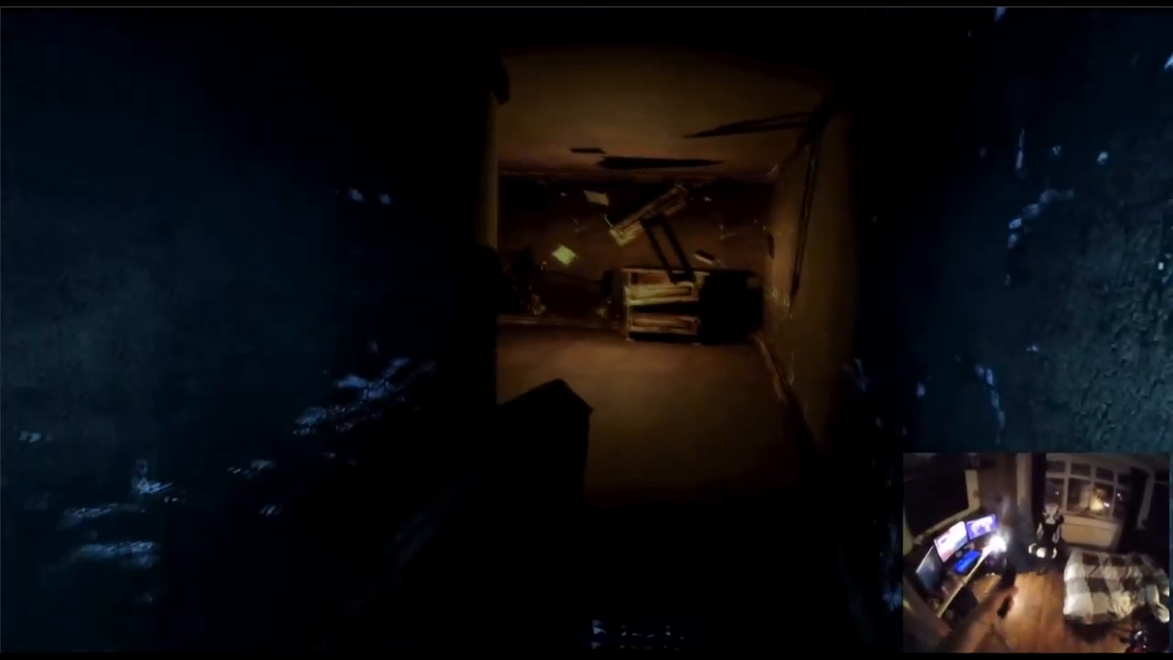
mouse_move(586, 330)
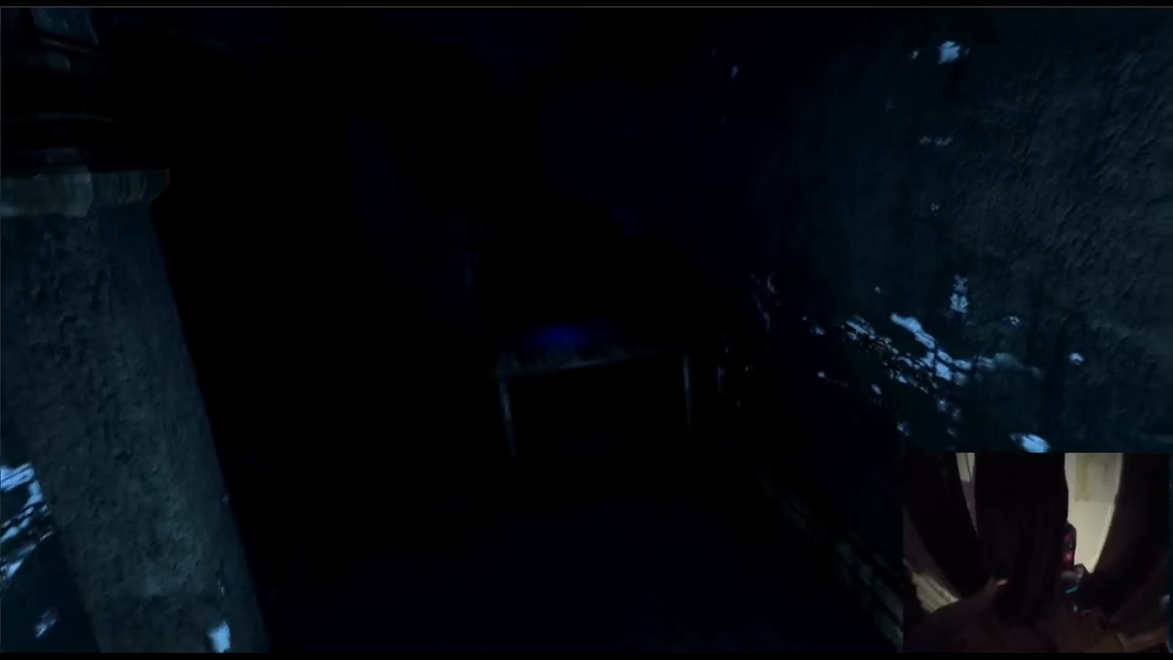